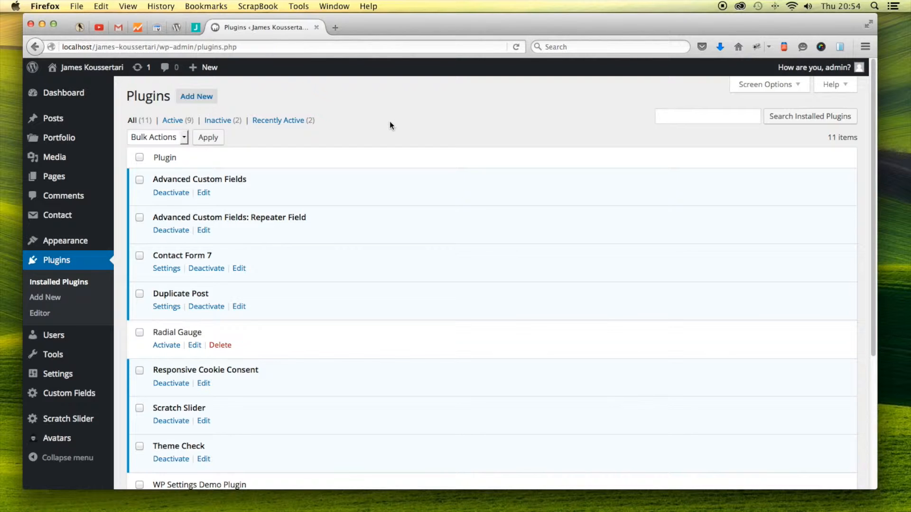
- Activate Radial Gauge, triggering the 179-character unexpected output warning
click(167, 344)
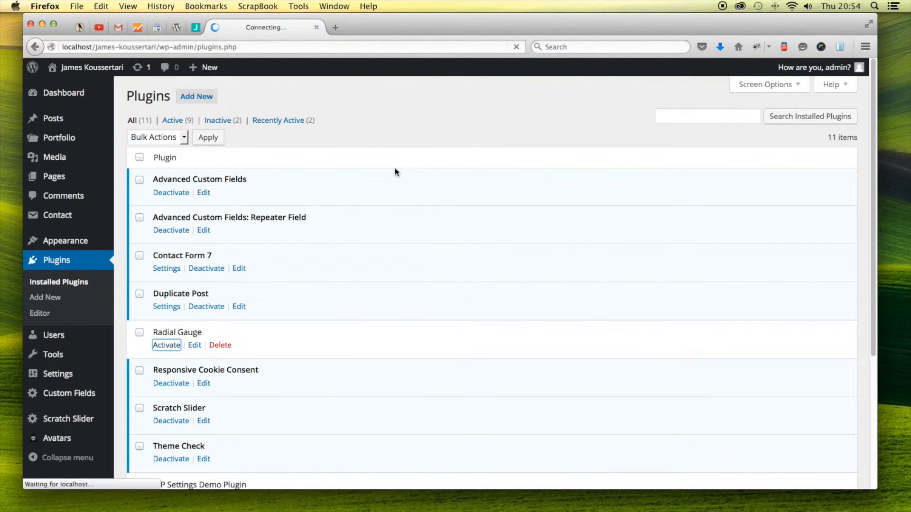
click(167, 345)
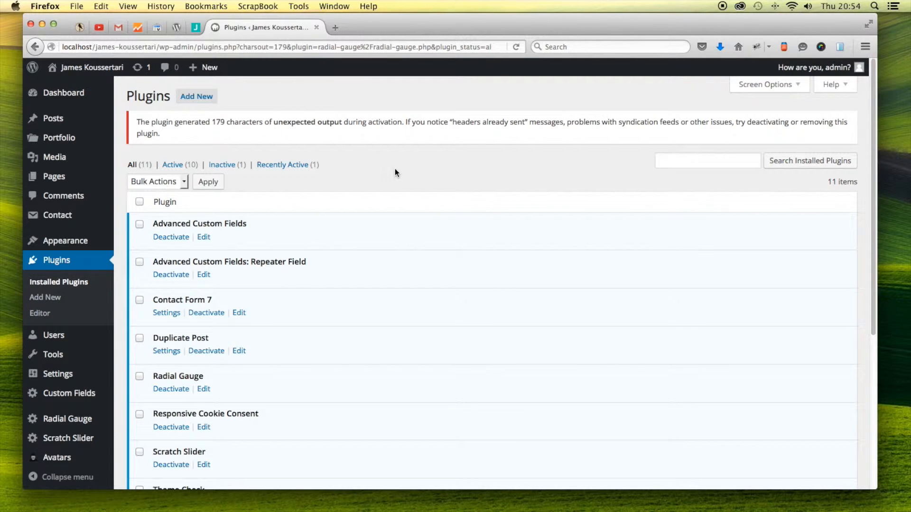
mouse_move(418, 144)
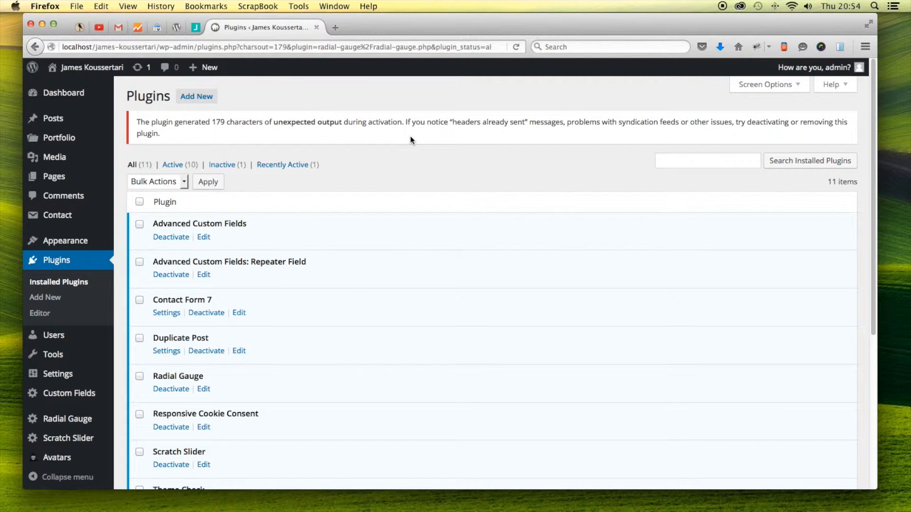
mouse_move(397, 154)
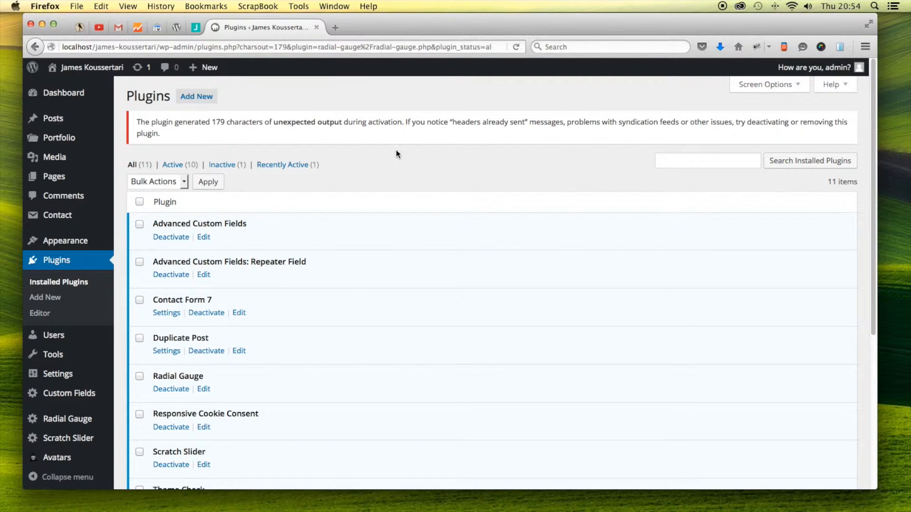
mouse_move(196, 97)
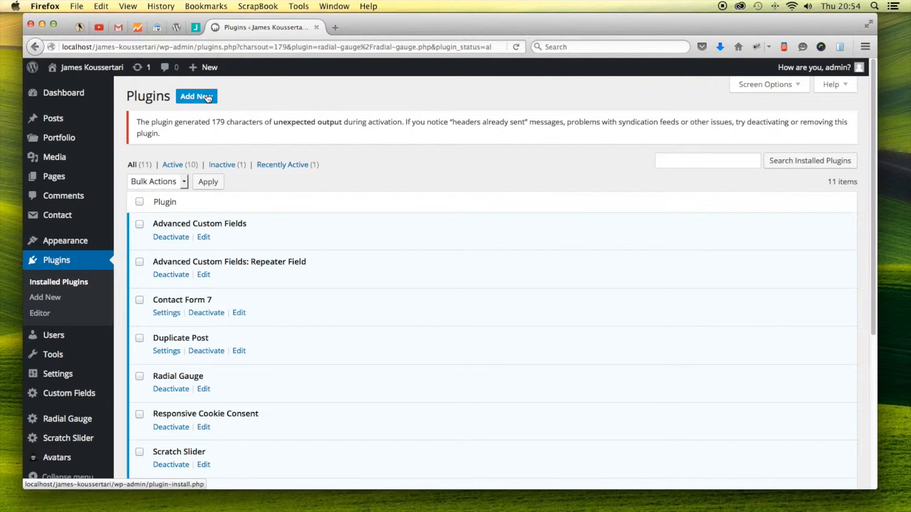
- Search the plugin directory for the Debug "unexpected output" During Plugin Activation plugin
click(195, 96)
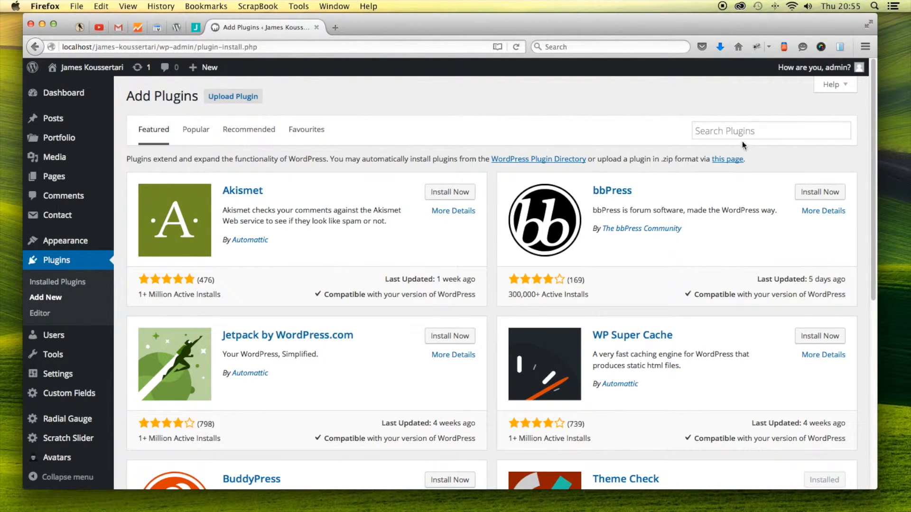
text(debud)
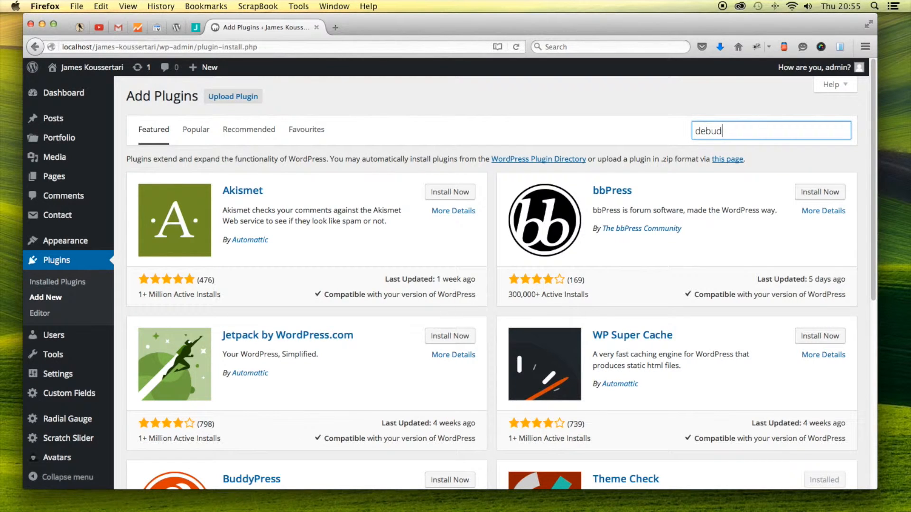
text(g)
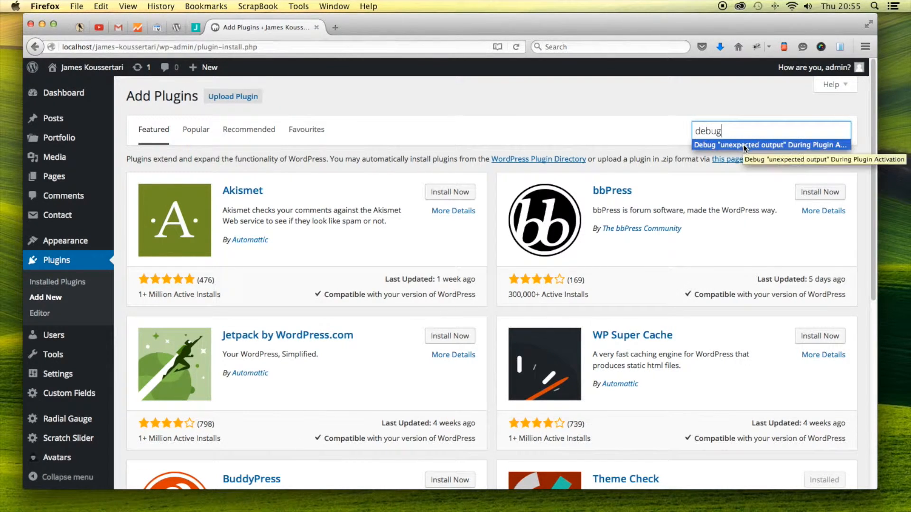
mouse_move(753, 149)
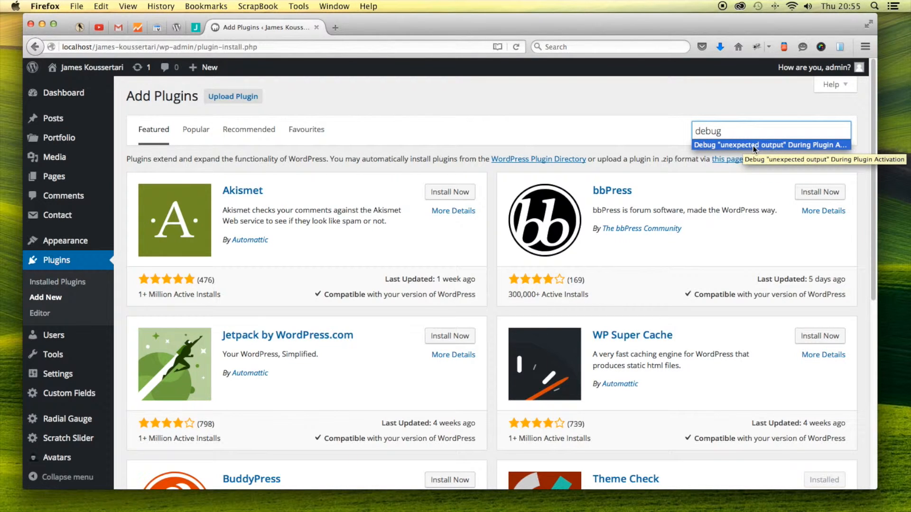
click(769, 144)
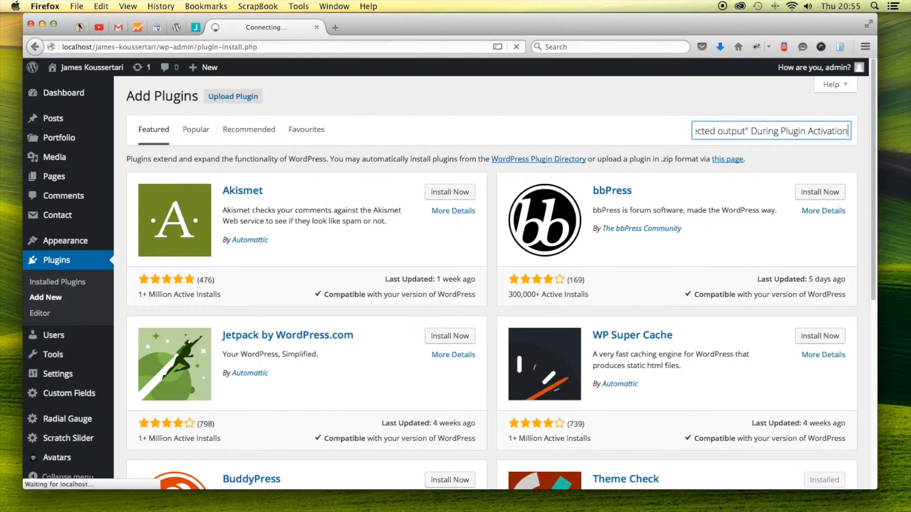
key(Return)
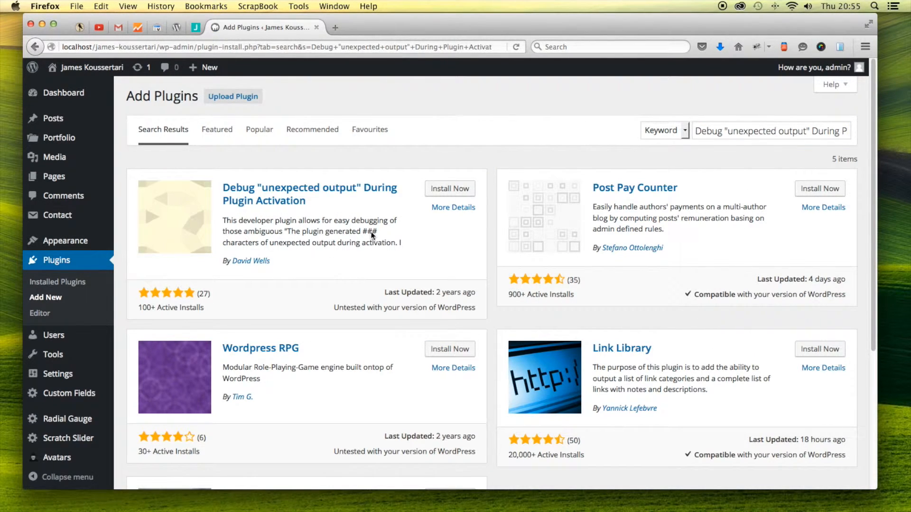
- Install and activate the Debug "unexpected output" During Plugin Activation plugin
click(449, 187)
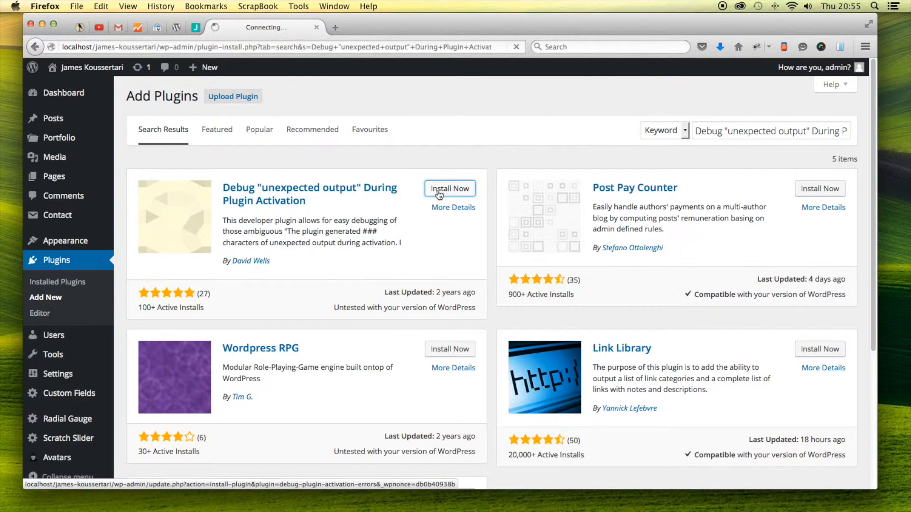
click(449, 188)
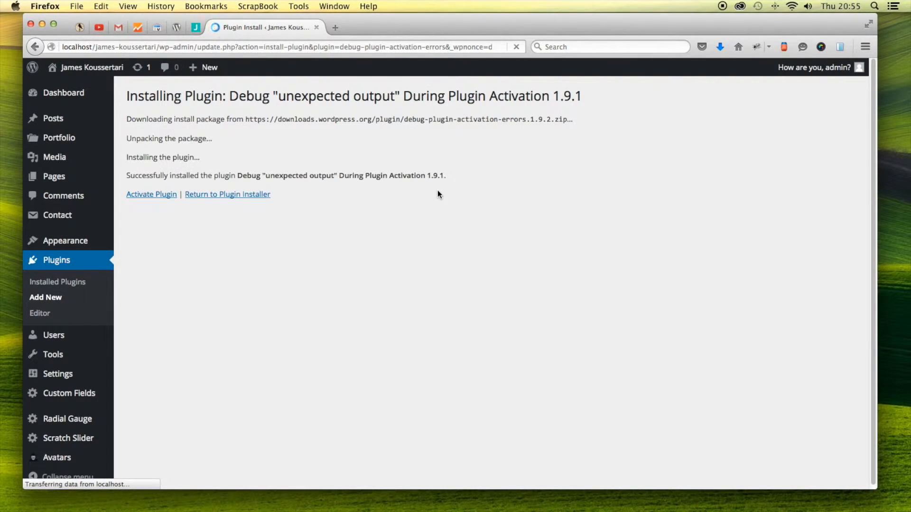
mouse_move(353, 246)
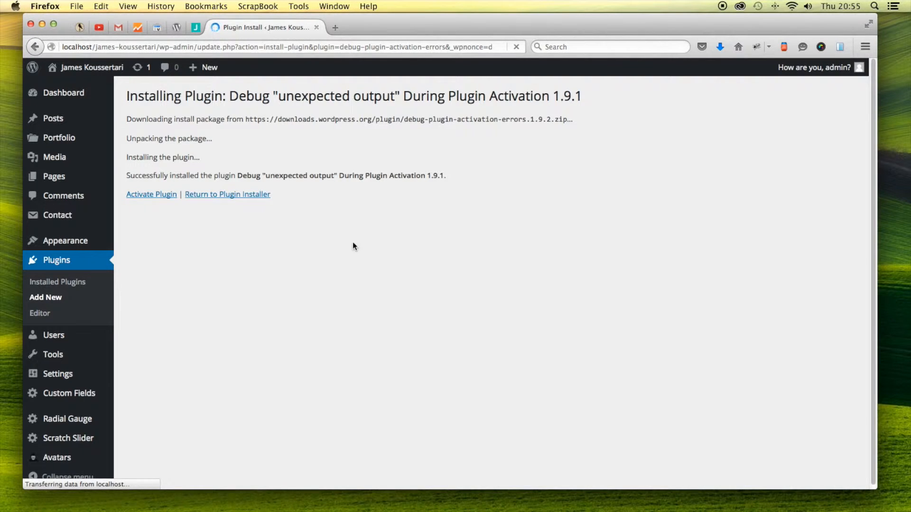
click(151, 193)
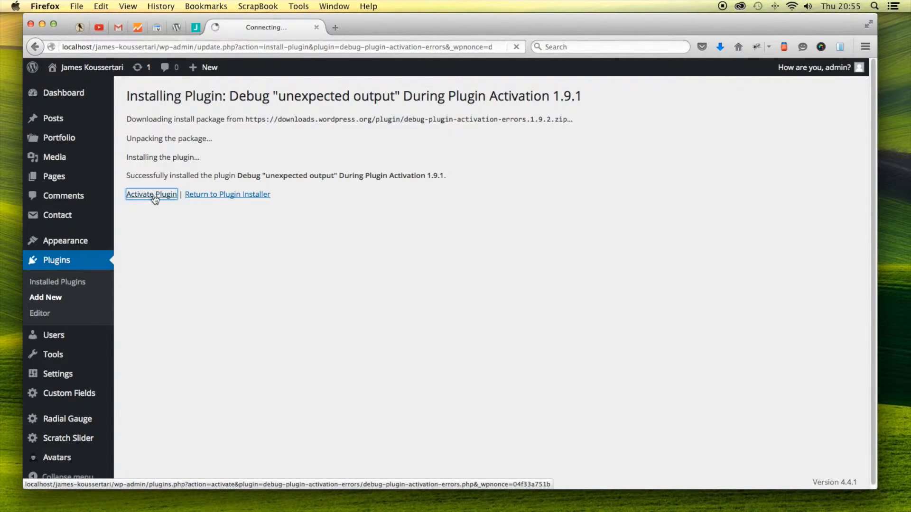
mouse_move(161, 202)
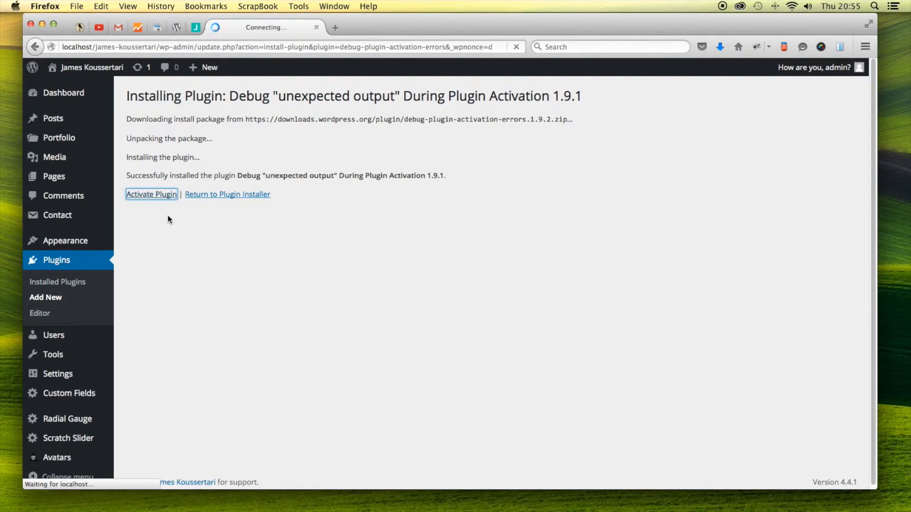
click(151, 193)
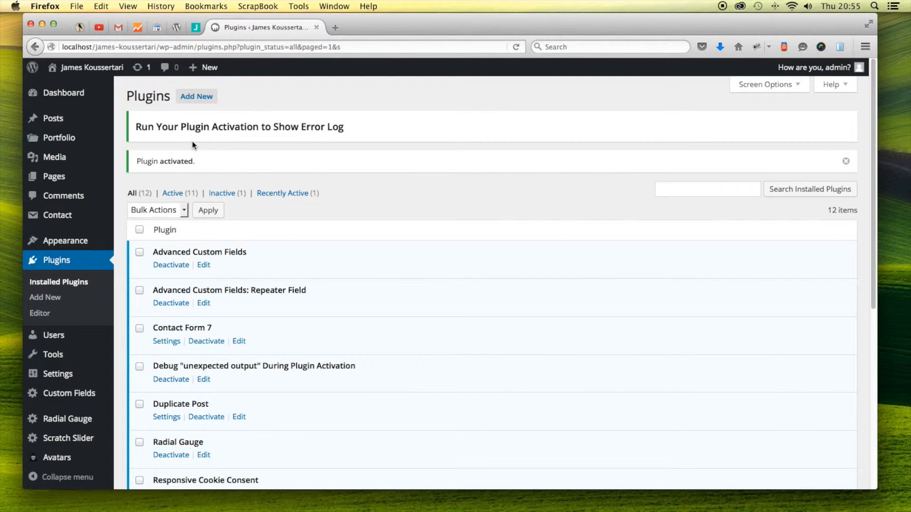
- Deactivate the Radial Gauge plugin from the plugins list
scroll(down, 3)
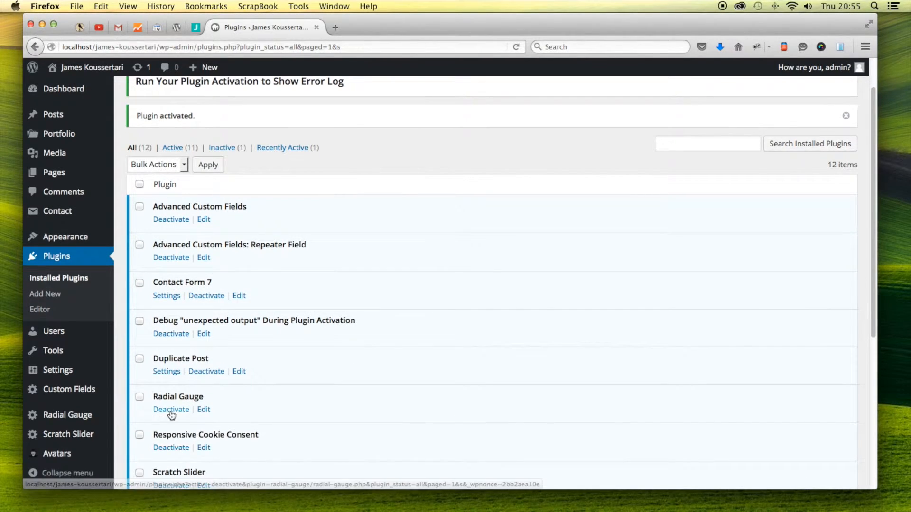
click(171, 409)
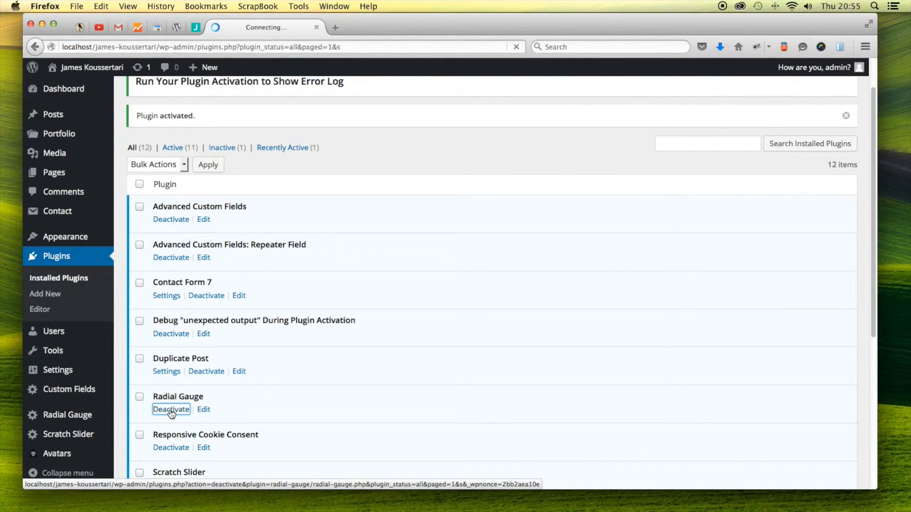
click(171, 410)
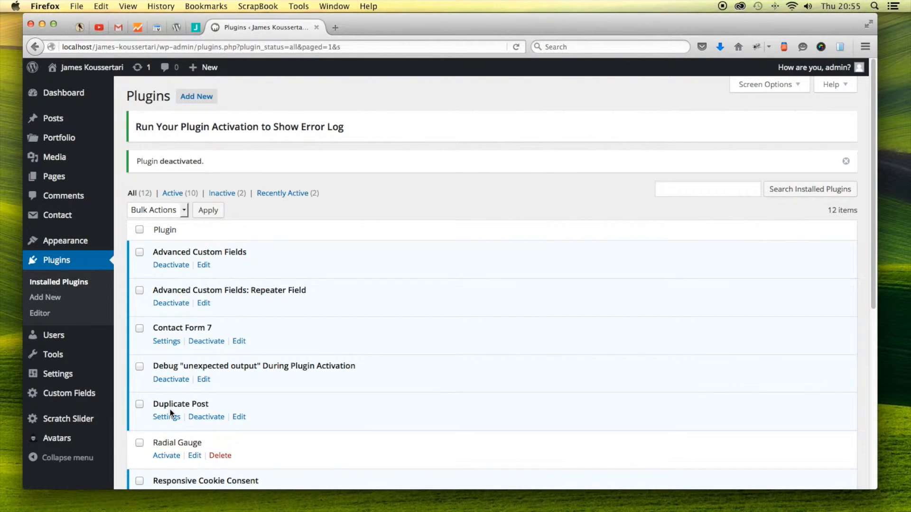
mouse_move(167, 455)
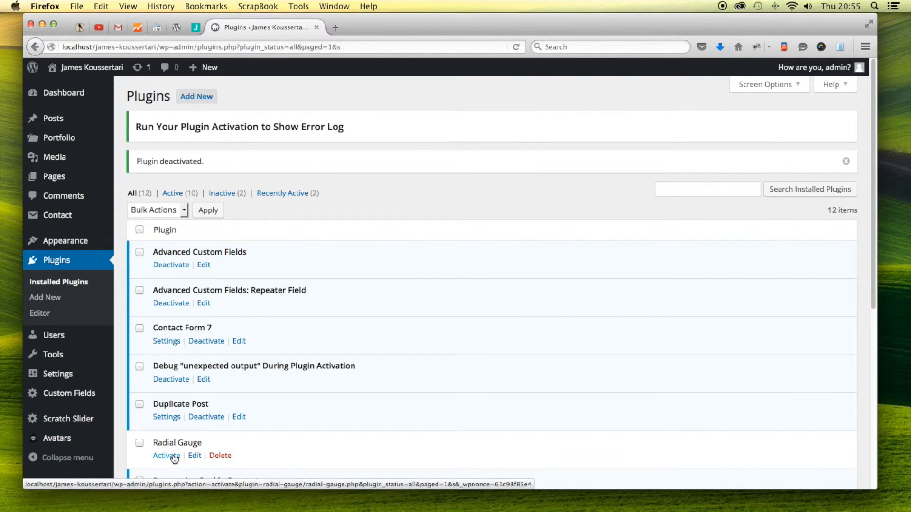
- Reactivate Radial Gauge so the debug plugin logs the undefined $pagenow notice on line 106
click(166, 456)
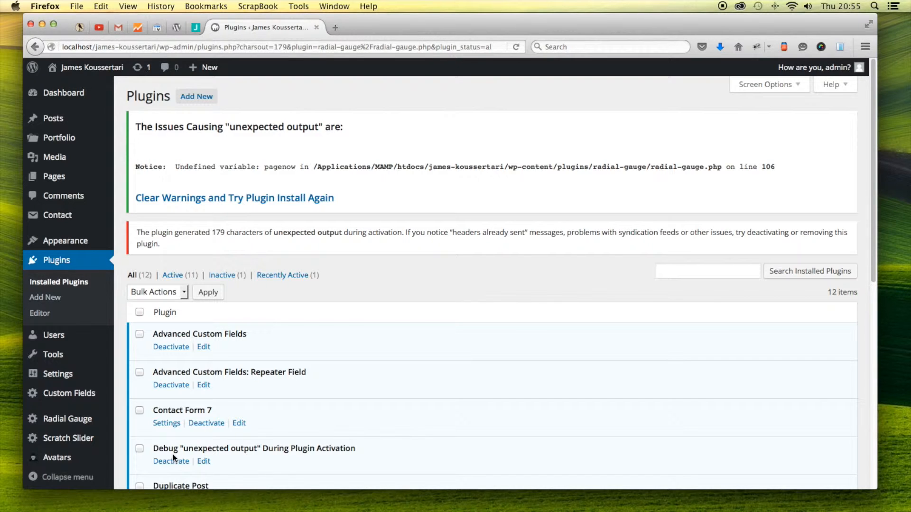
mouse_move(160, 225)
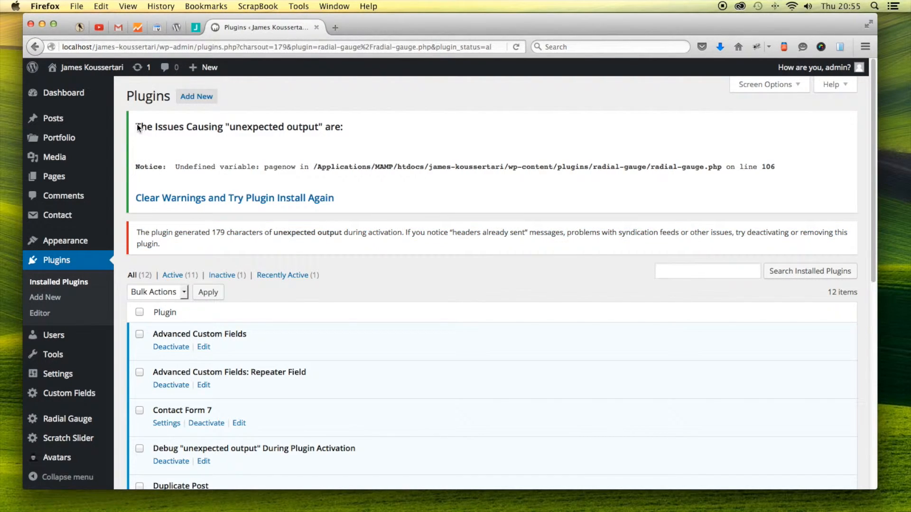
mouse_move(360, 204)
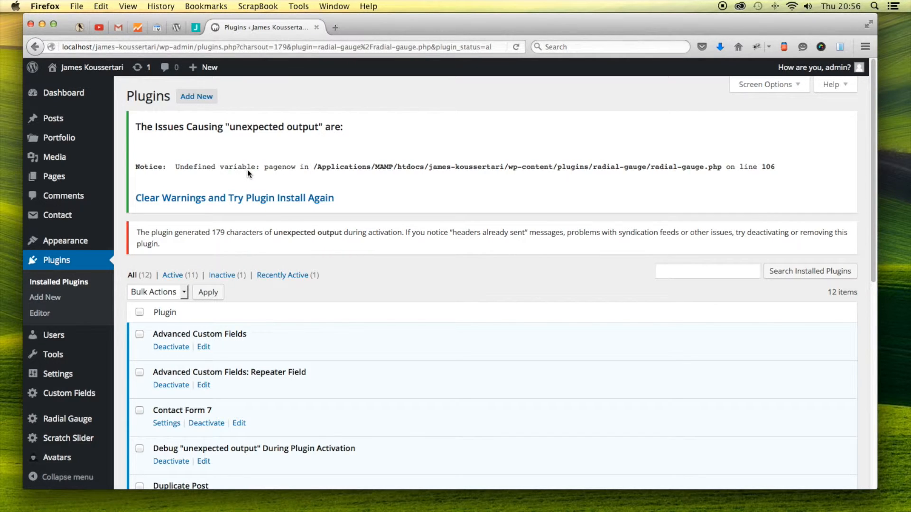
mouse_move(278, 174)
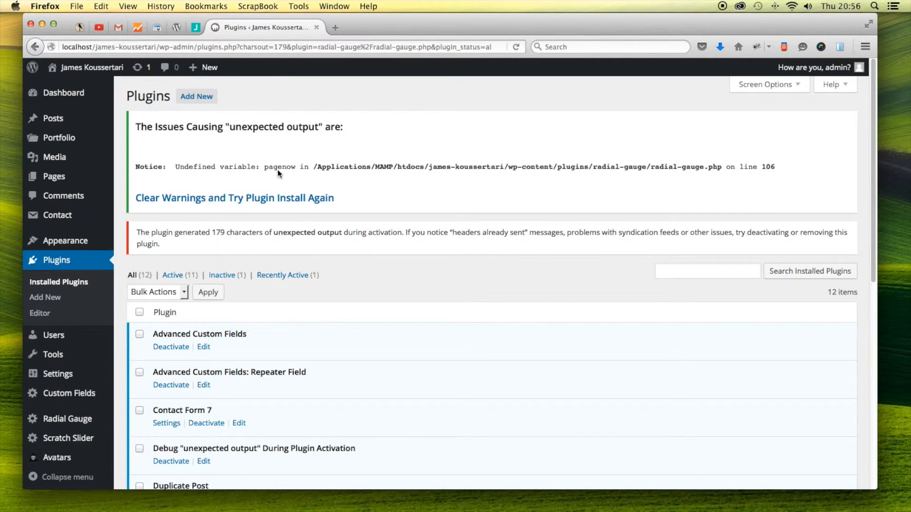
mouse_move(402, 174)
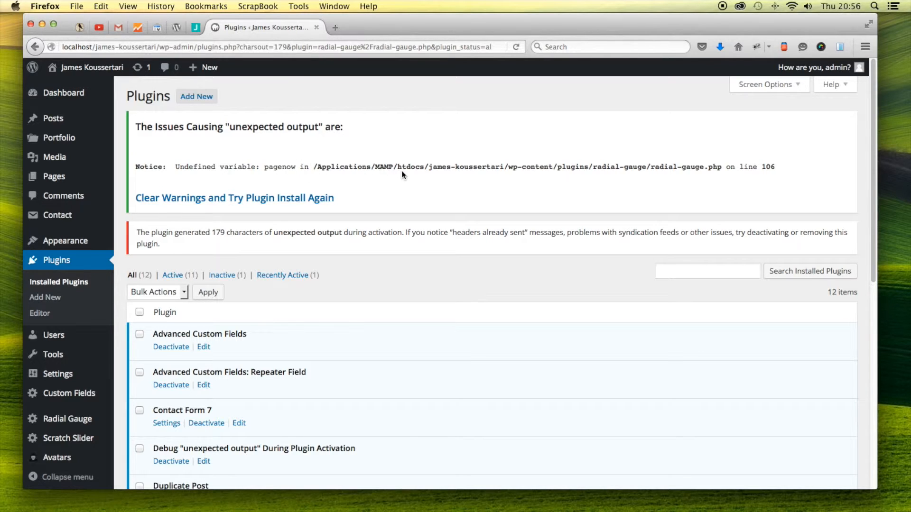
mouse_move(724, 181)
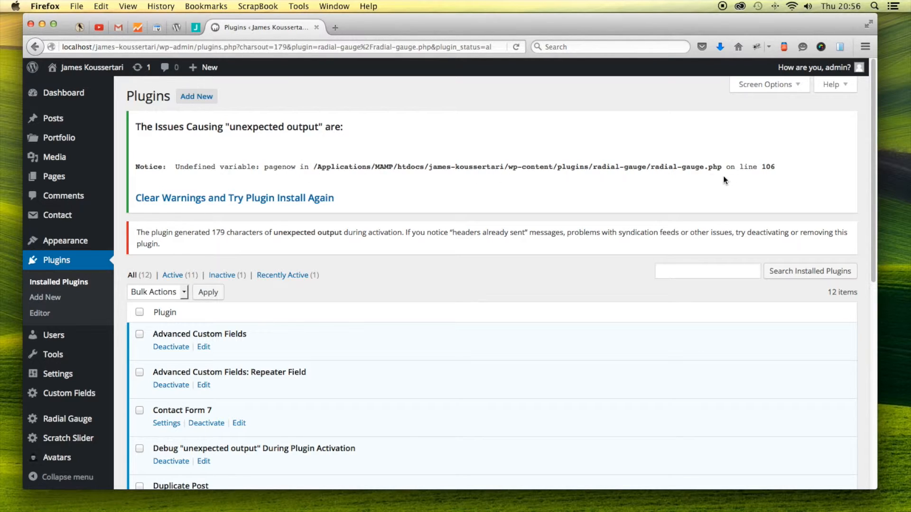
mouse_move(770, 176)
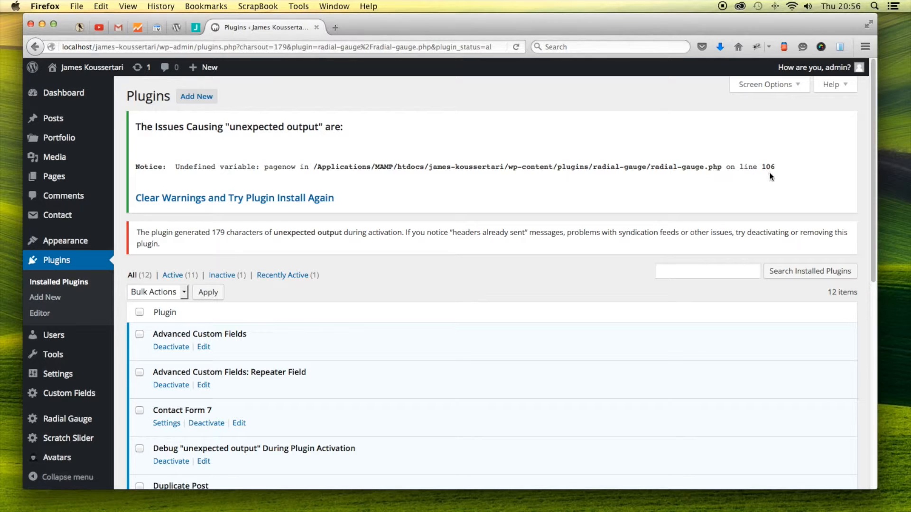
mouse_move(726, 194)
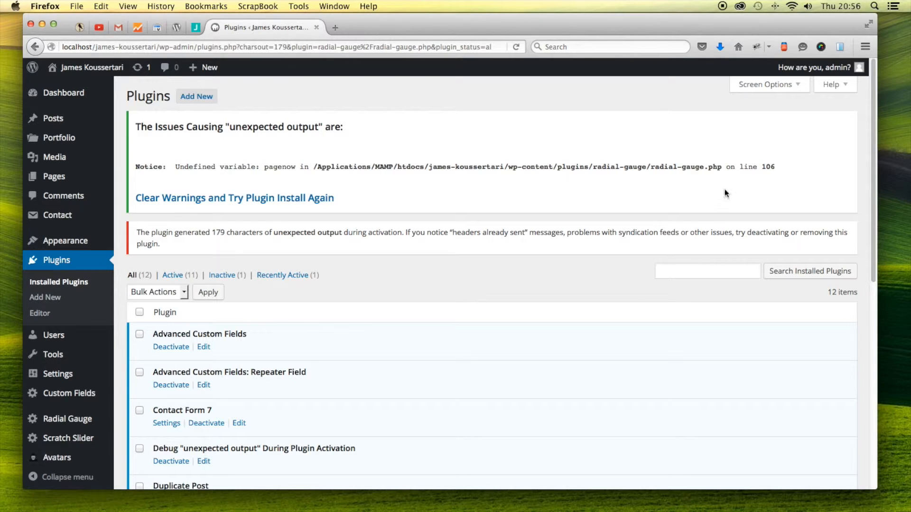
mouse_move(624, 24)
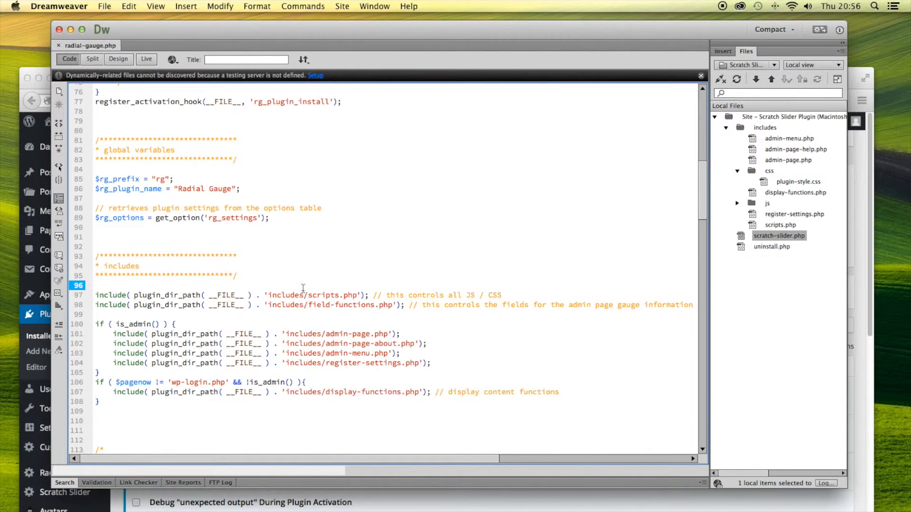
click(79, 382)
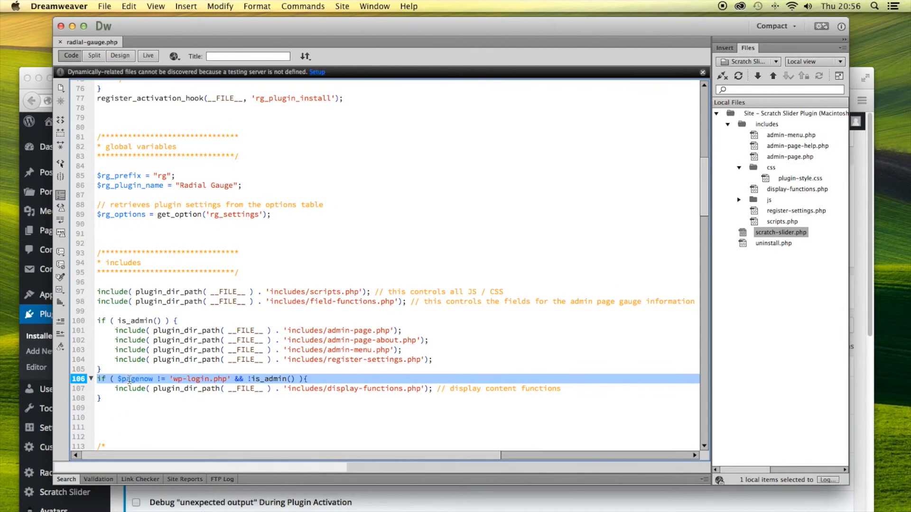
double_click(137, 379)
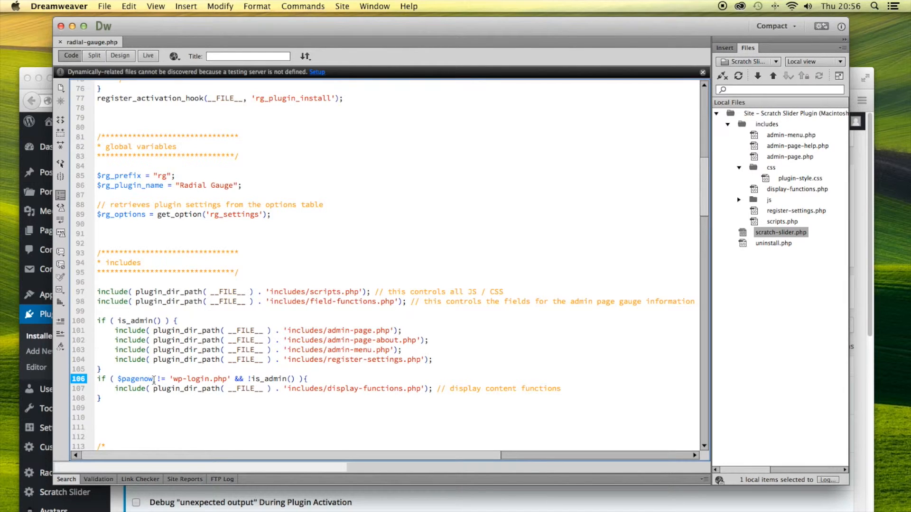
double_click(134, 379)
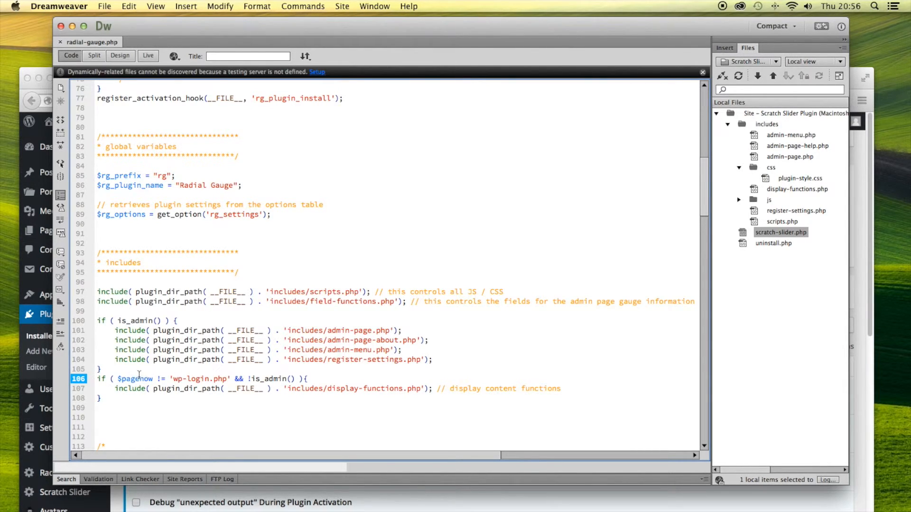
double_click(134, 379)
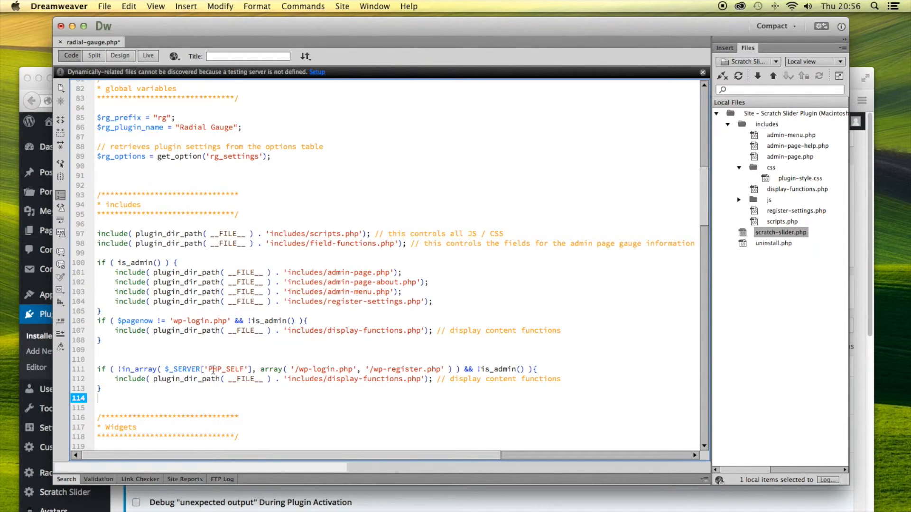
mouse_move(297, 367)
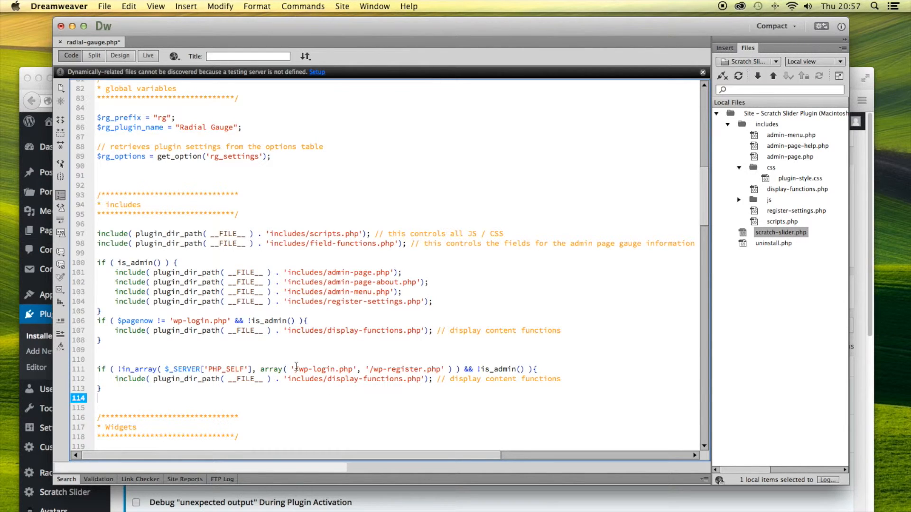
- Select the '/wp-login.php' path inside the new in_array condition in radial-gauge.php
double_click(407, 370)
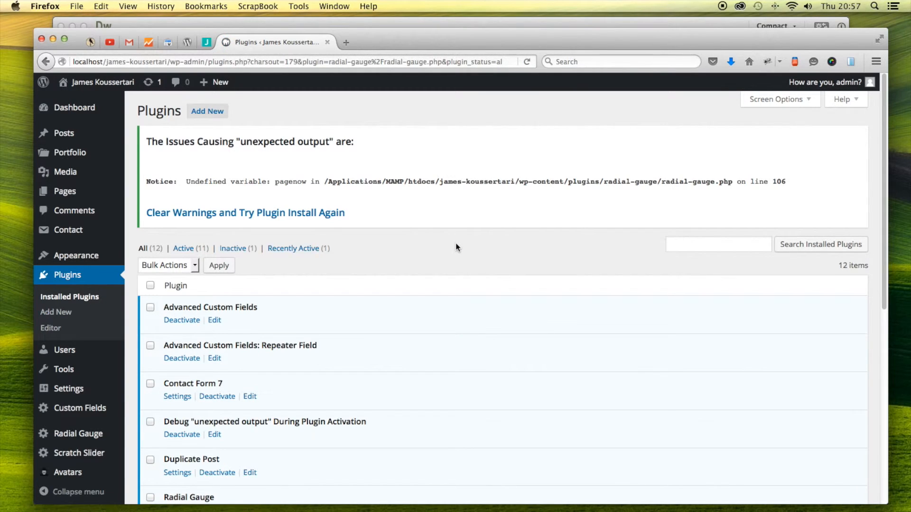
mouse_move(395, 241)
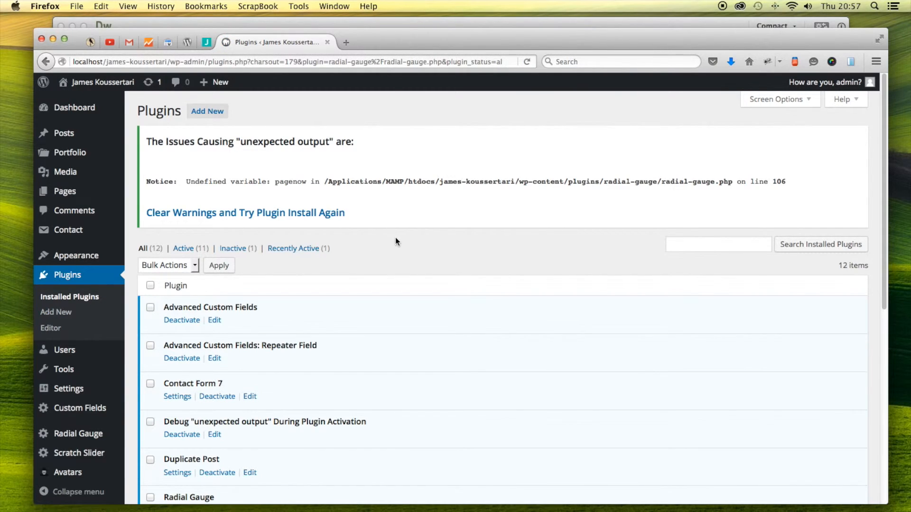
mouse_move(423, 242)
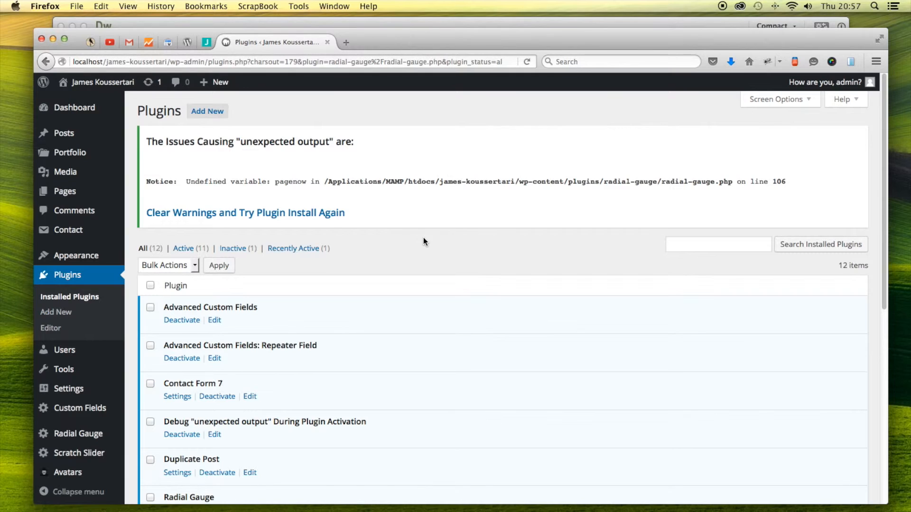
mouse_move(364, 151)
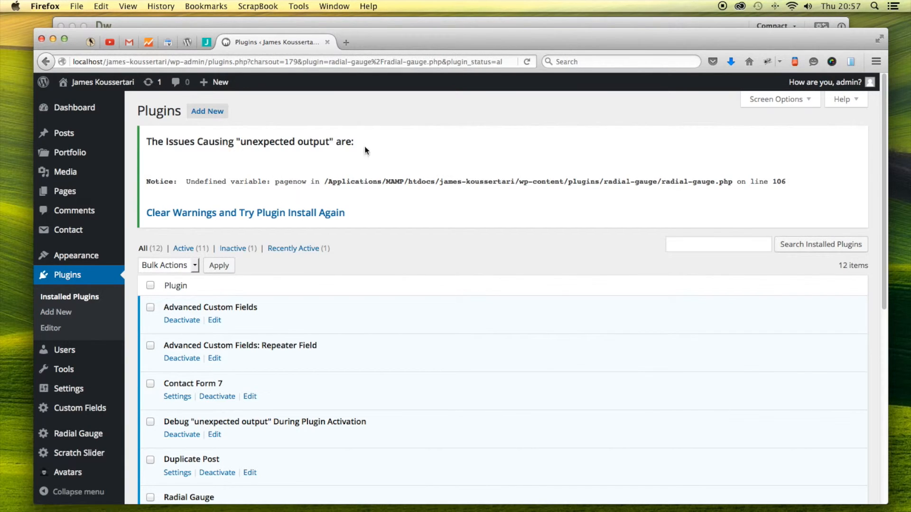
mouse_move(312, 156)
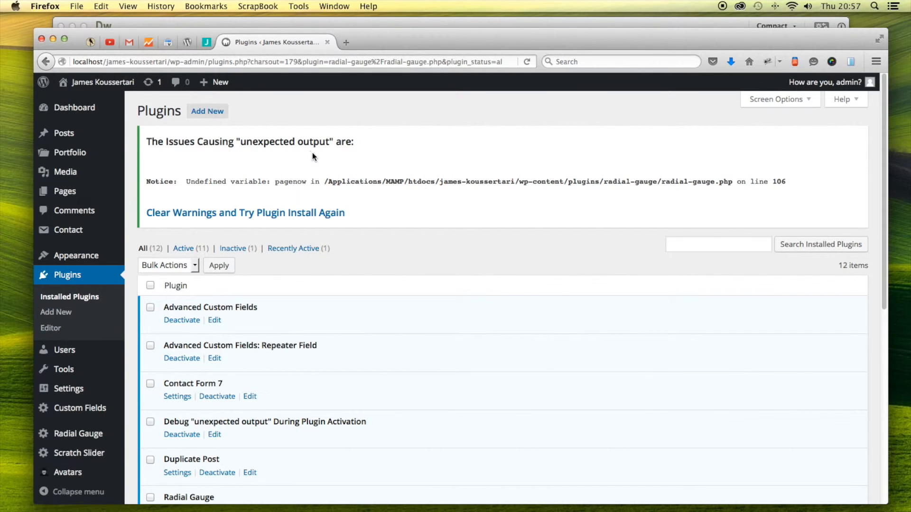
- Scroll up the reloaded Plugins page to check Radial Gauge is active without the warning
scroll(up, 3)
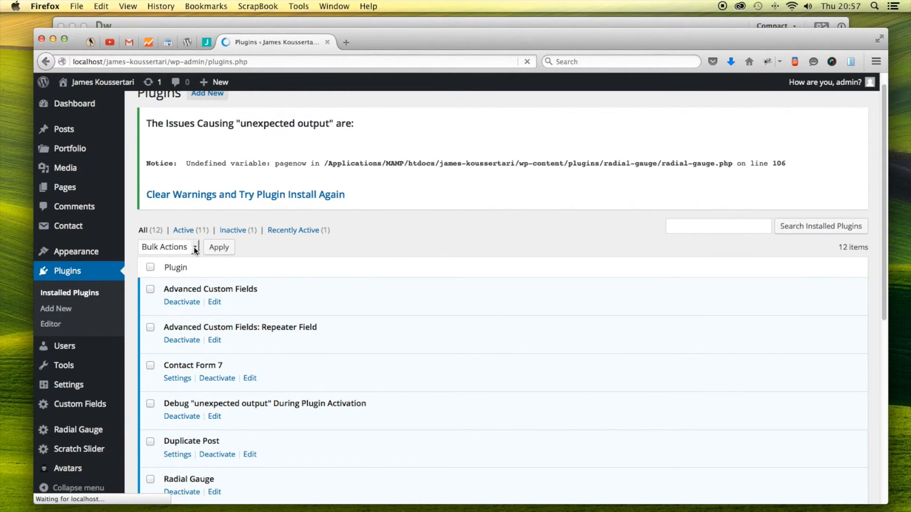
scroll(up, 3)
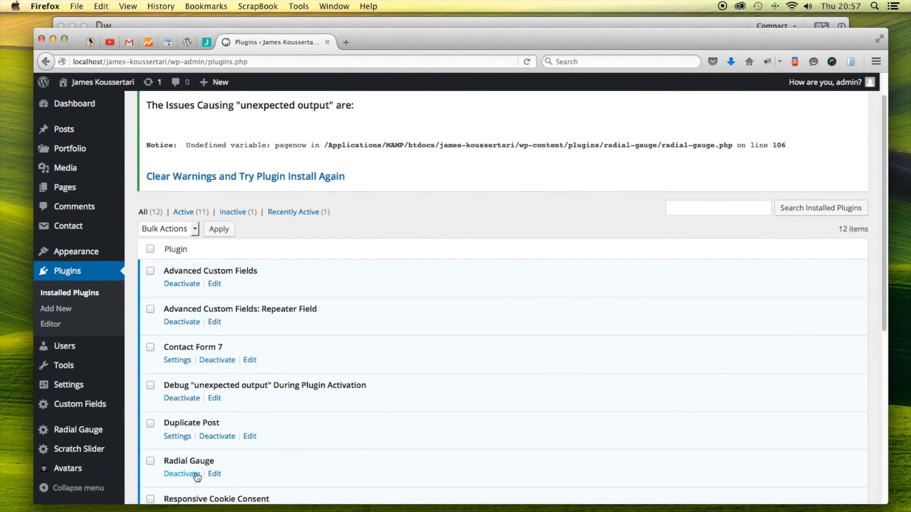
- Deactivate and reactivate Radial Gauge, getting only 'Plugin activated.' with no notice
click(181, 474)
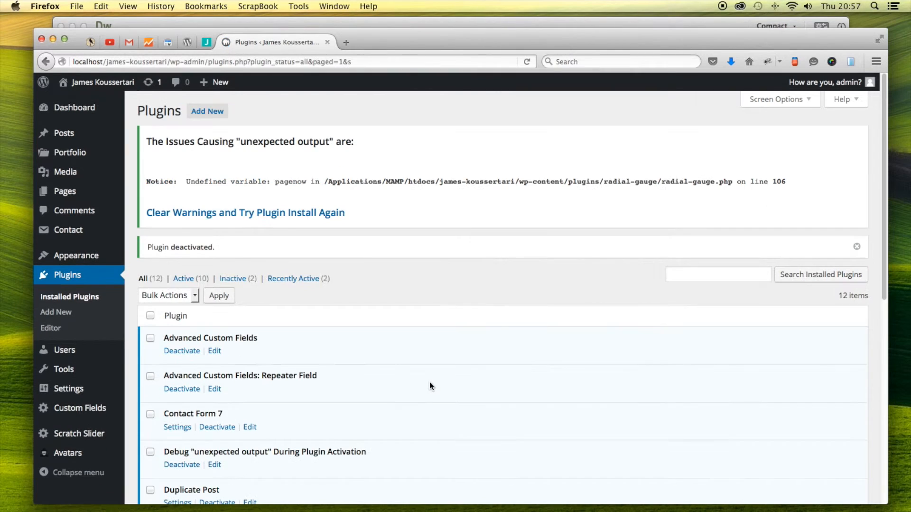
scroll(down, 3)
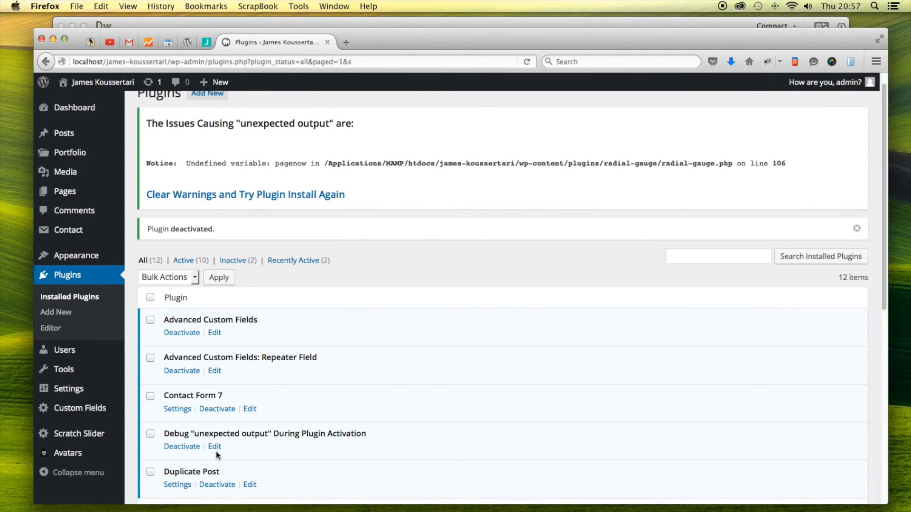
scroll(down, 3)
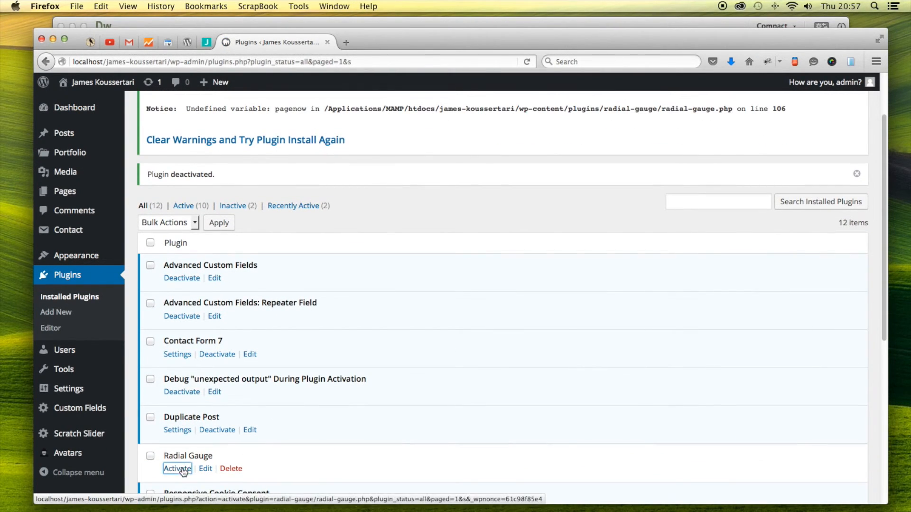
click(177, 468)
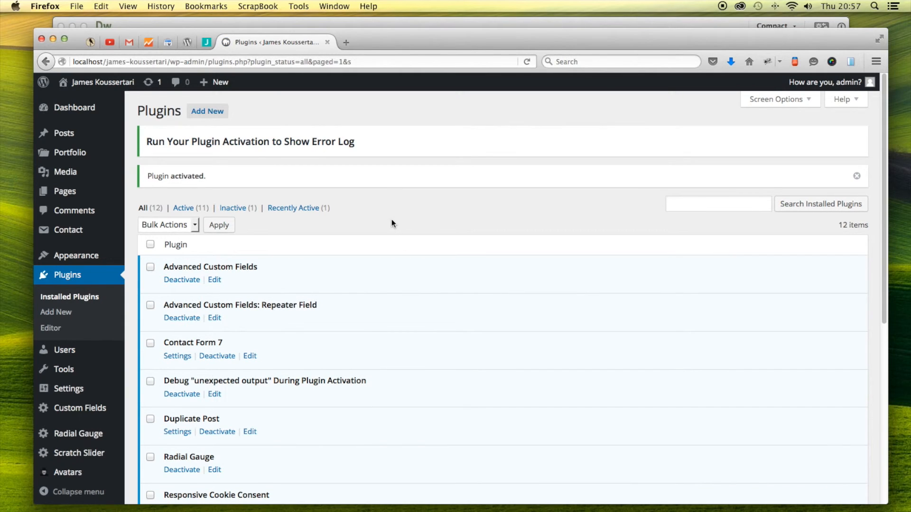
mouse_move(486, 154)
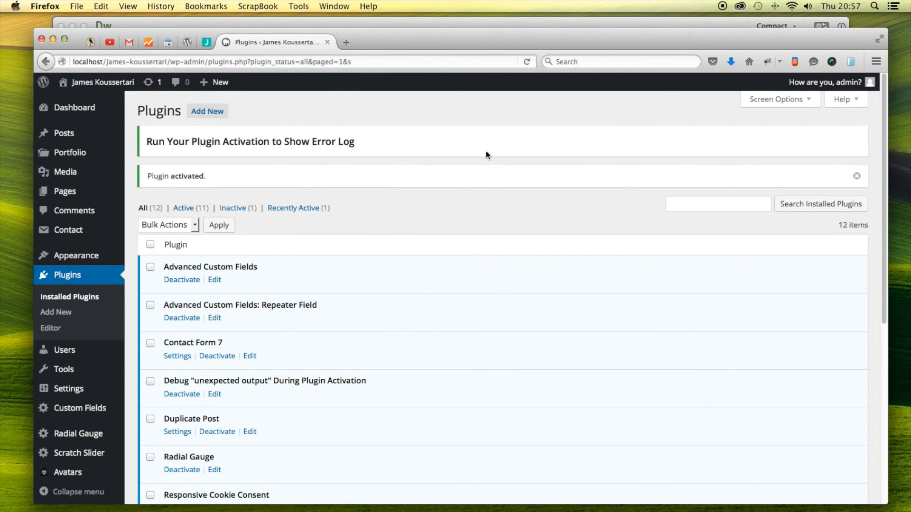
mouse_move(443, 51)
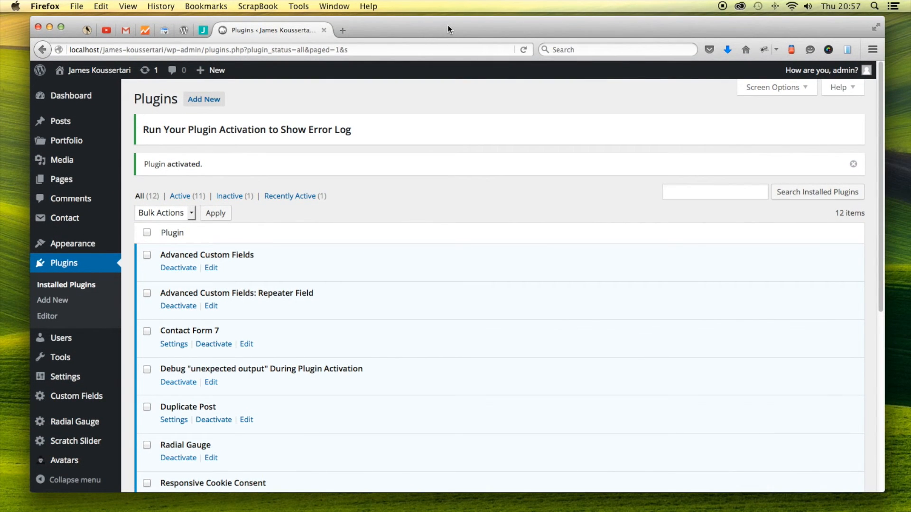
mouse_move(426, 208)
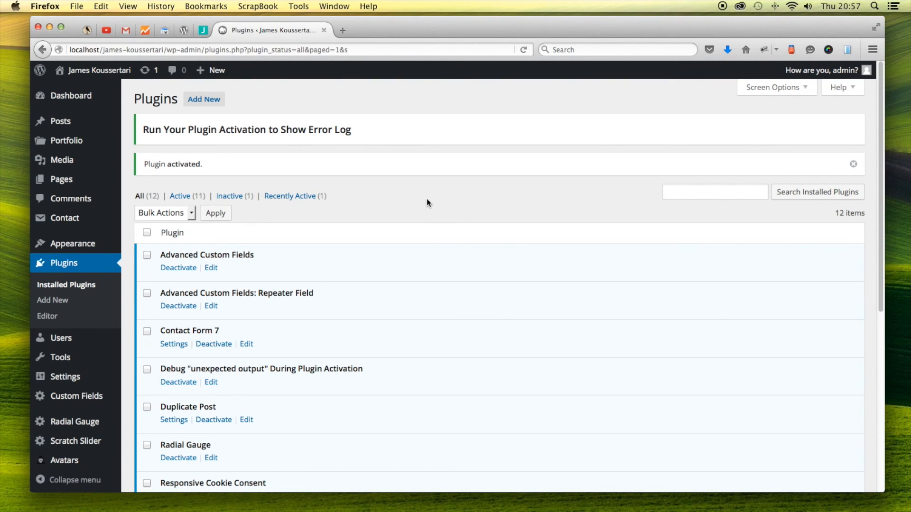
mouse_move(432, 201)
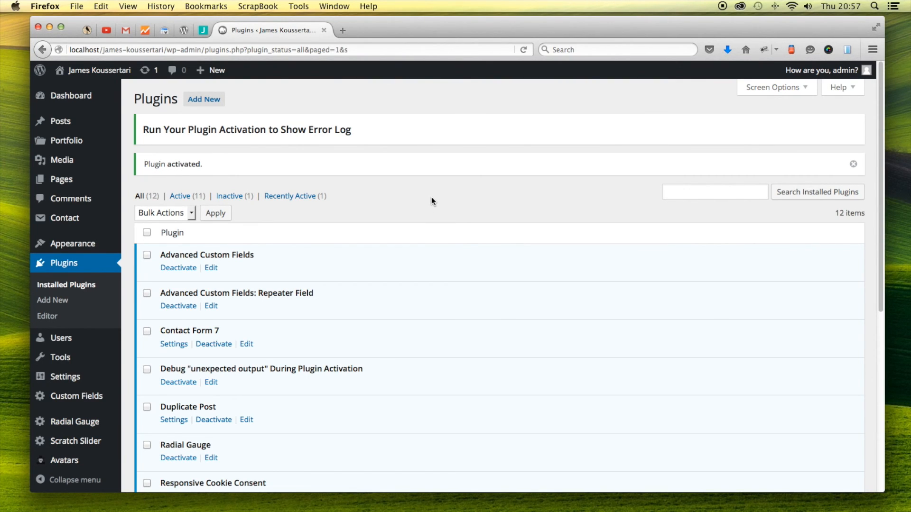